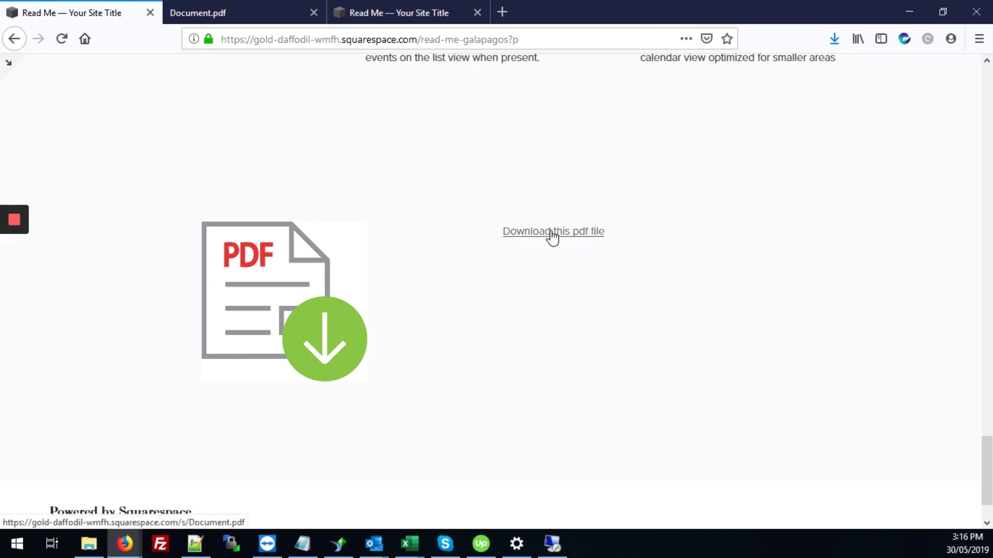
Switch to the llama-brass Read Me page and scroll to check its bottom.
left_click(552, 231)
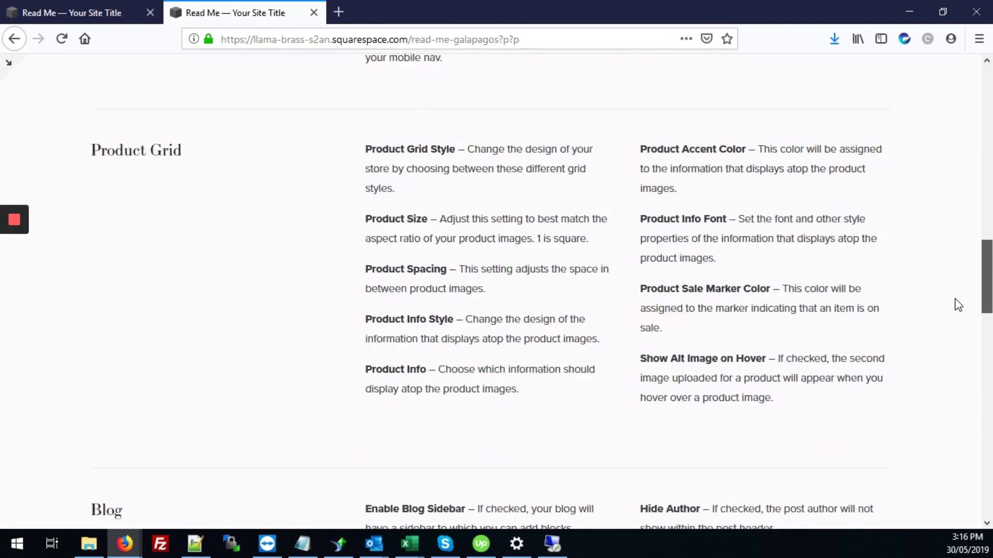
scroll("down", 3)
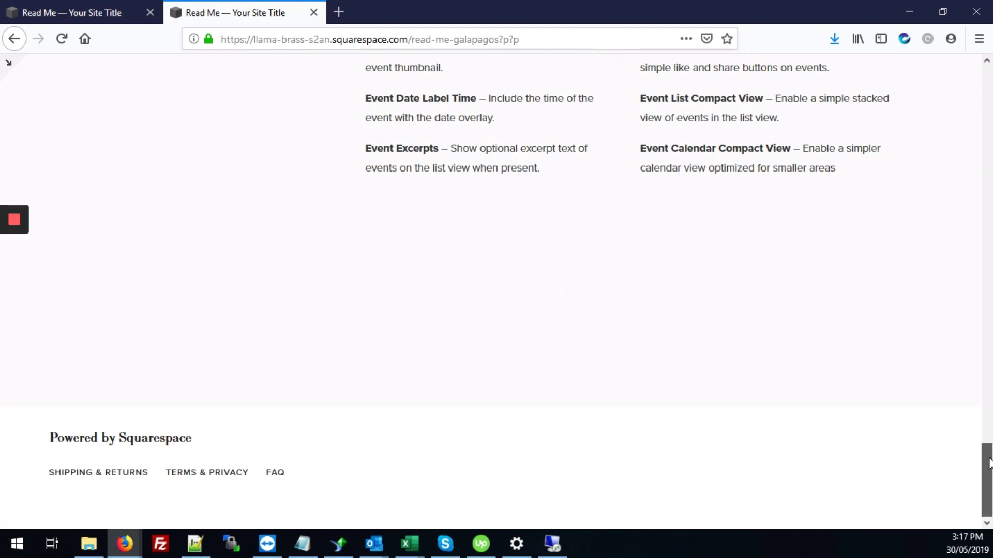
scroll("up", 3)
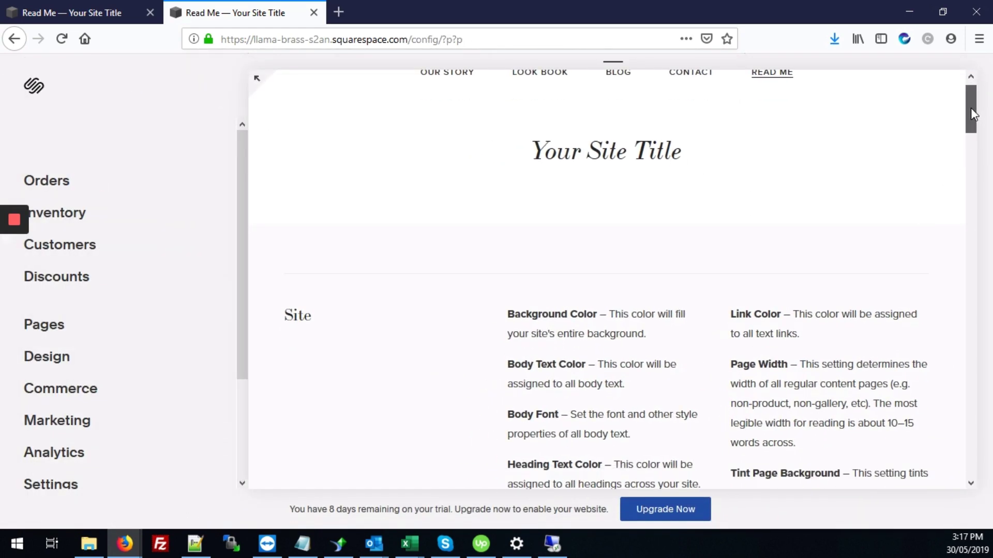
Scroll down the Read Me page in the editor to reach its content.
scroll("down", 3)
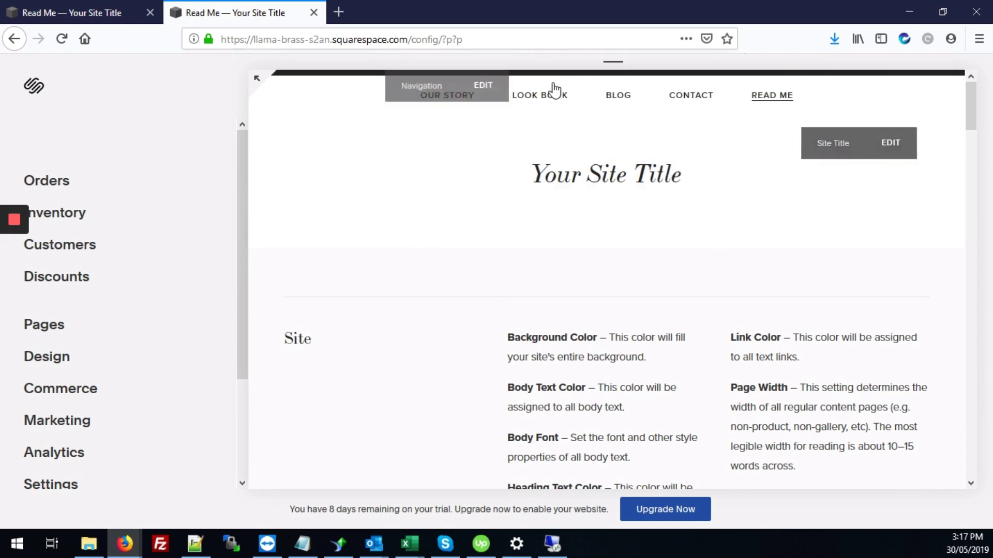
mouse_move(407, 180)
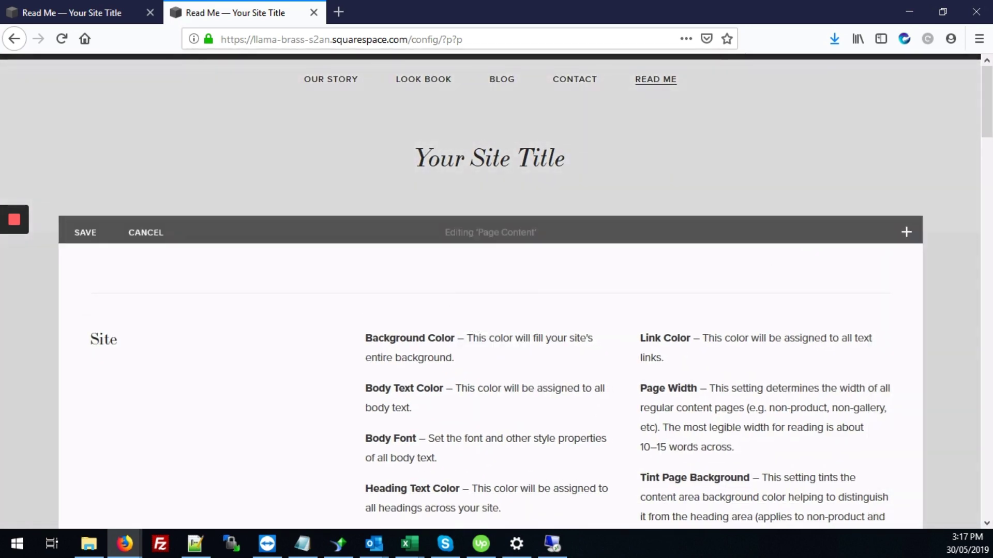
mouse_move(906, 232)
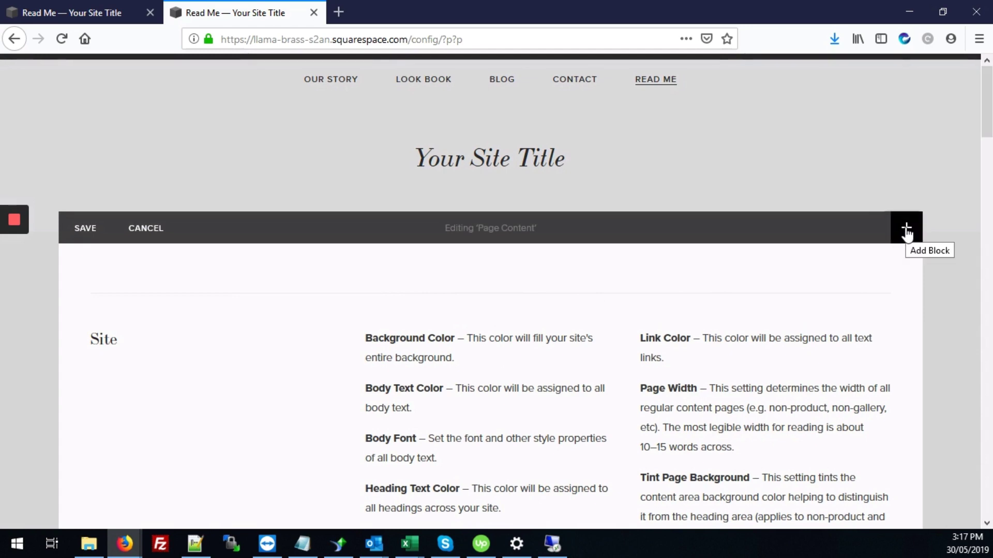
Add an Image block at the page bottom with the uploaded pdf.png icon applied.
left_click(905, 228)
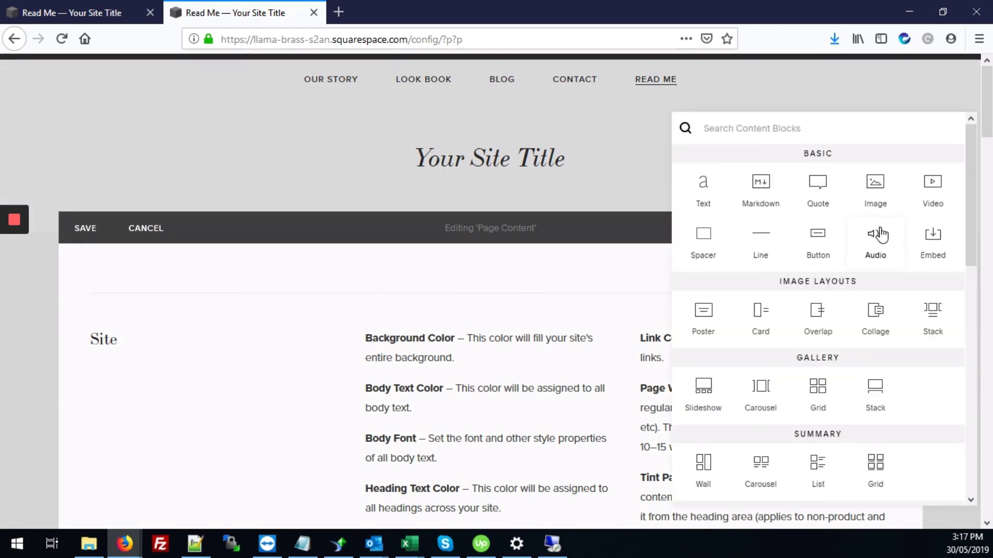
type("image")
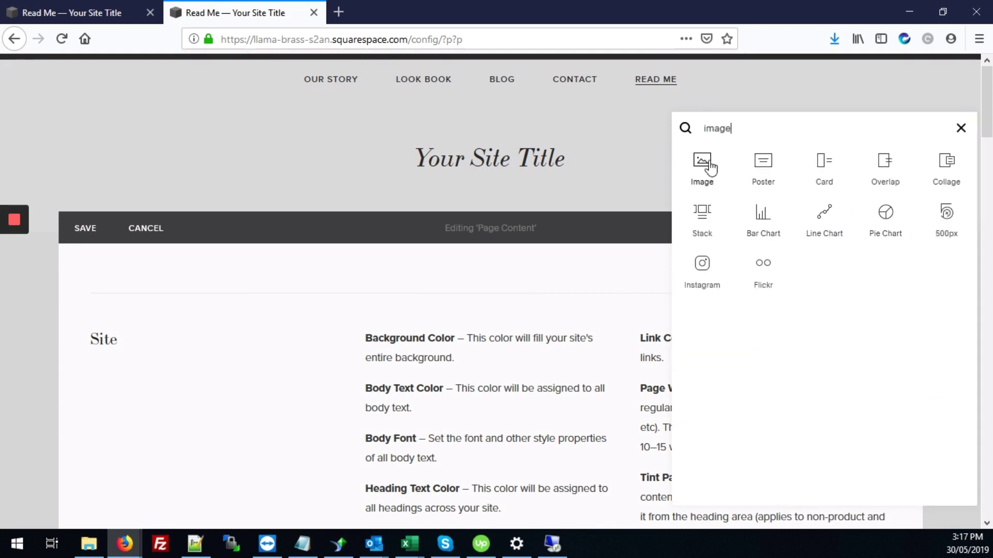
left_click(701, 165)
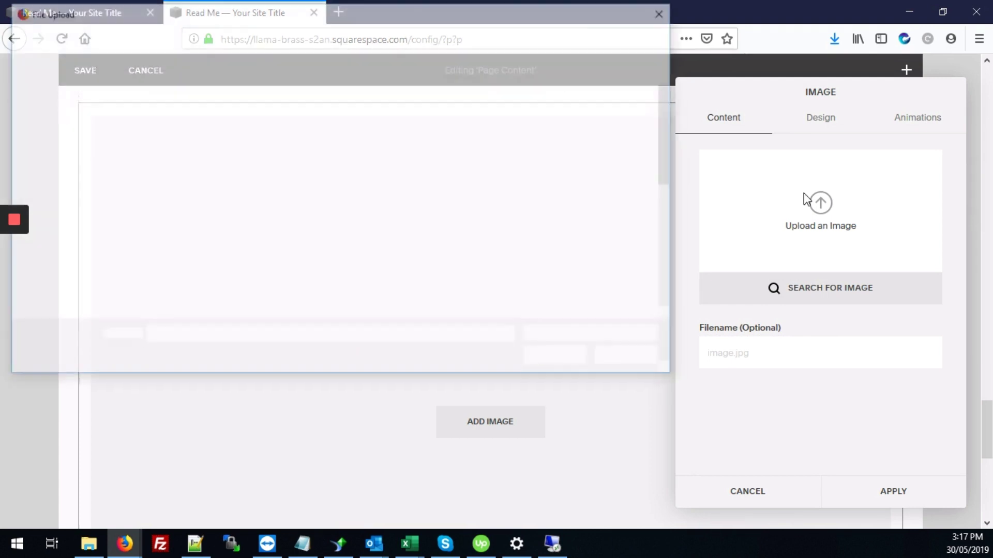
left_click(820, 212)
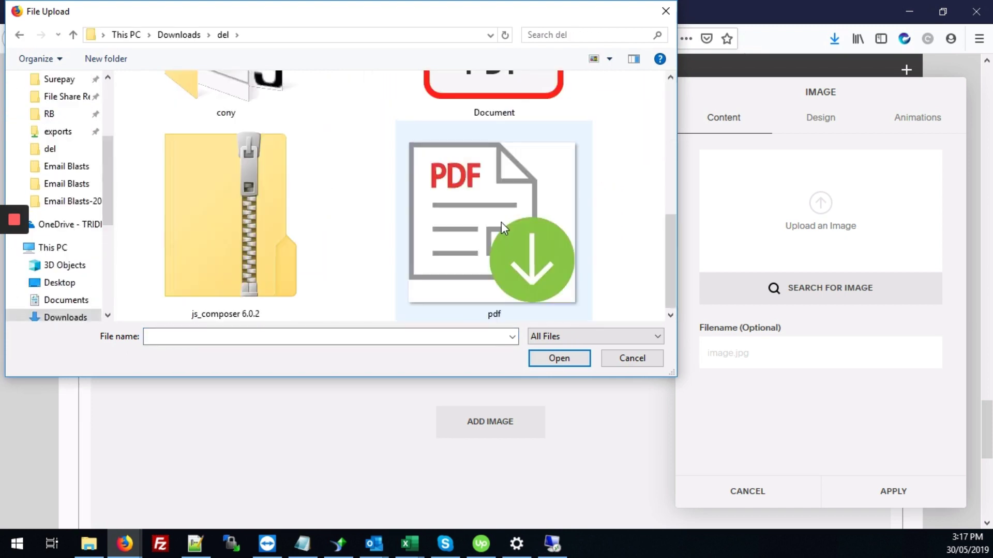
left_click(493, 222)
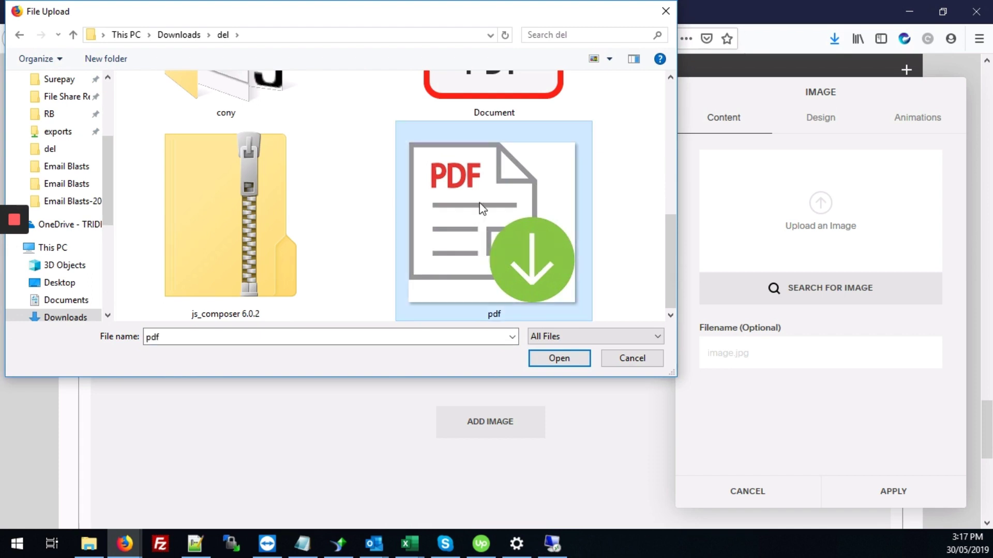
left_click(558, 358)
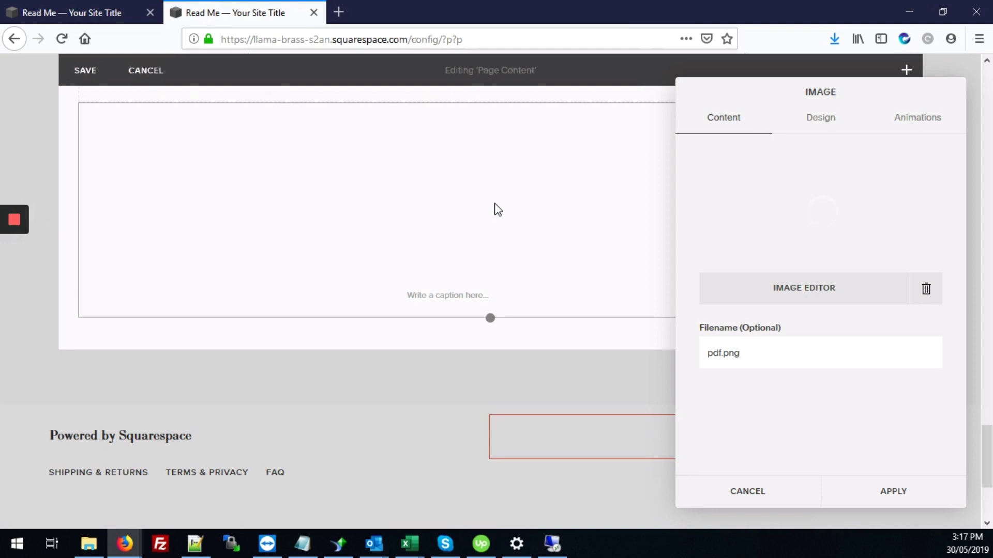
mouse_move(829, 211)
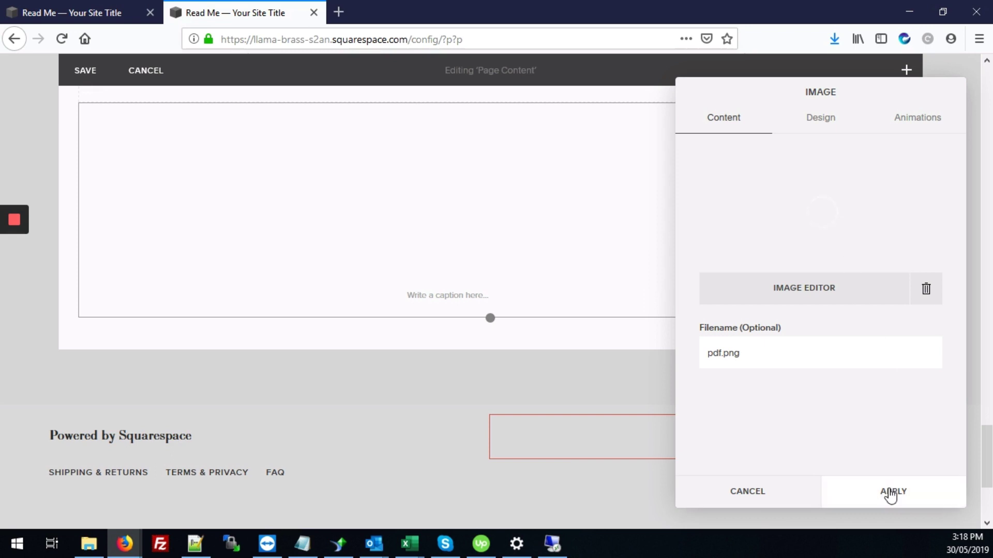
left_click(893, 492)
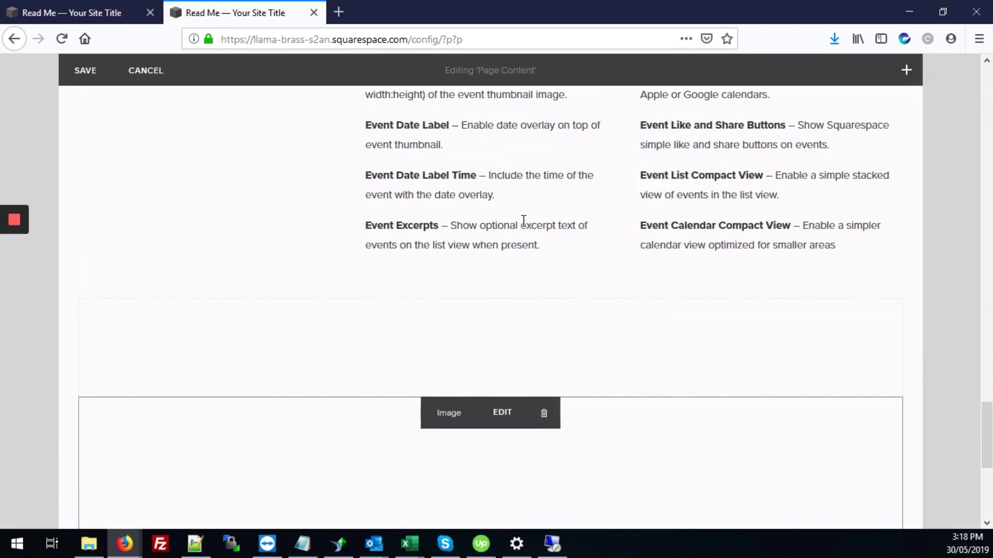
scroll("down", 3)
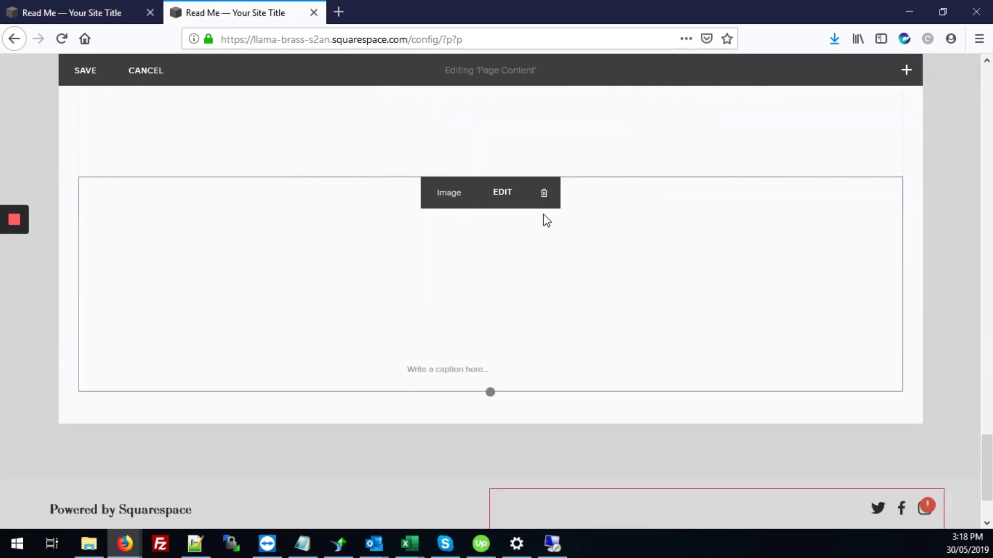
Delete the blank image block and add a new Image block with pdf.png.
left_click(544, 193)
type("ima")
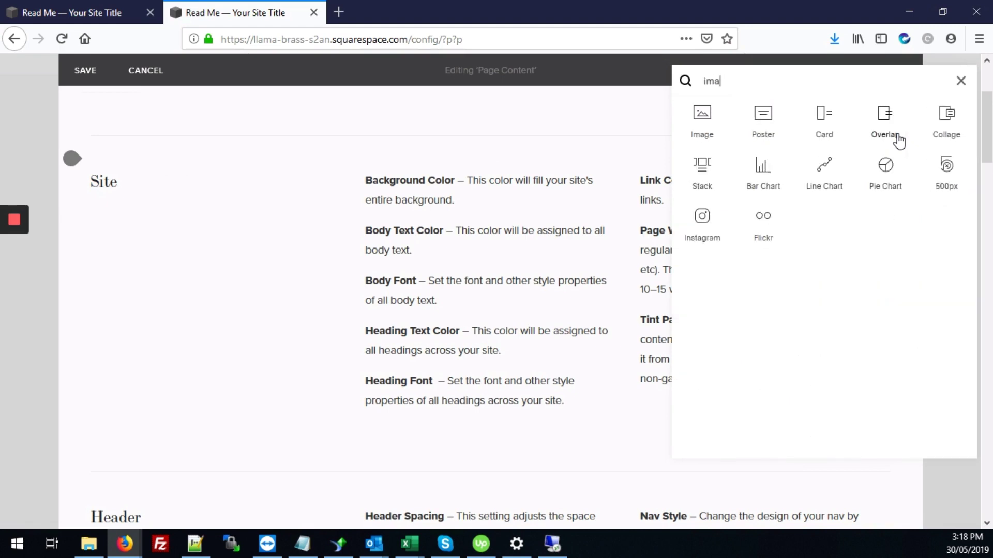
left_click(701, 120)
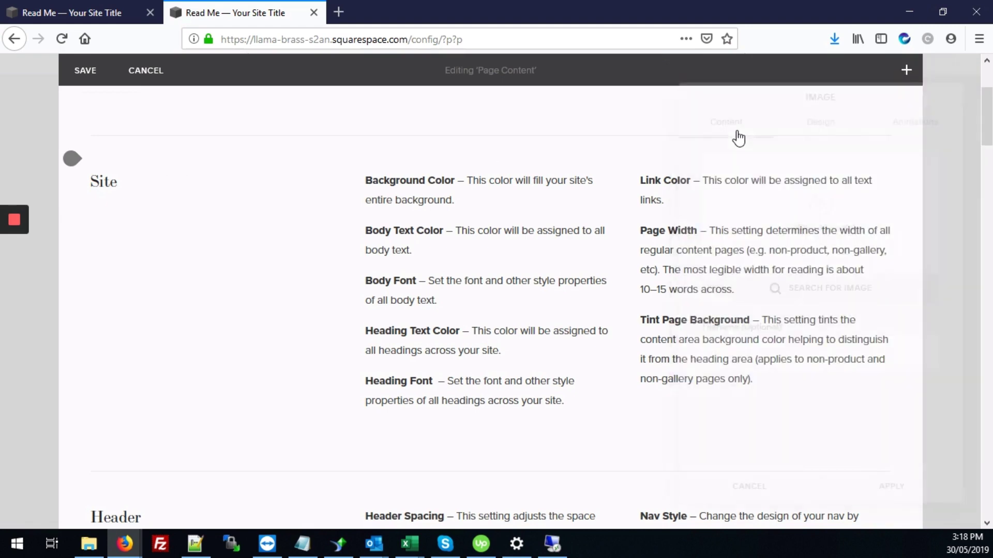
left_click(819, 202)
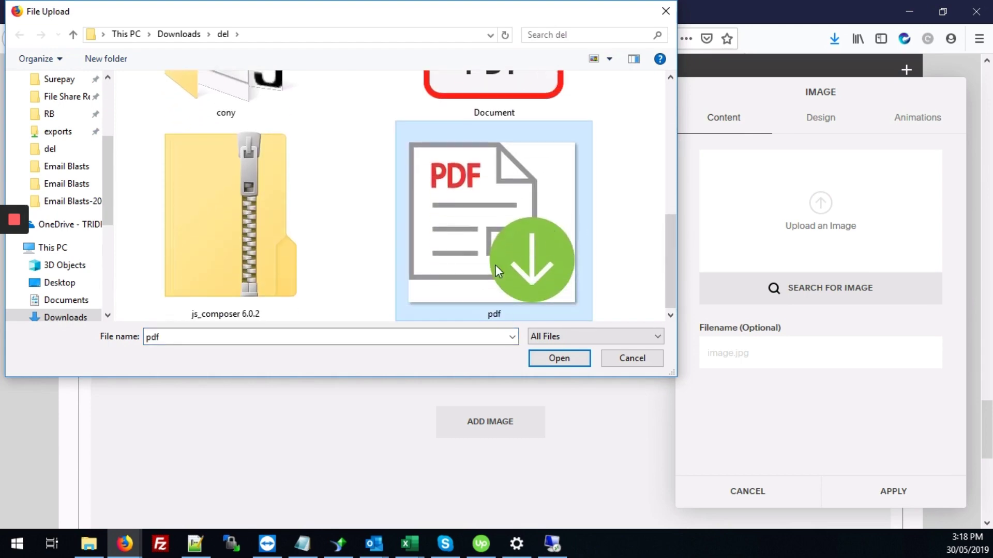
left_click(558, 359)
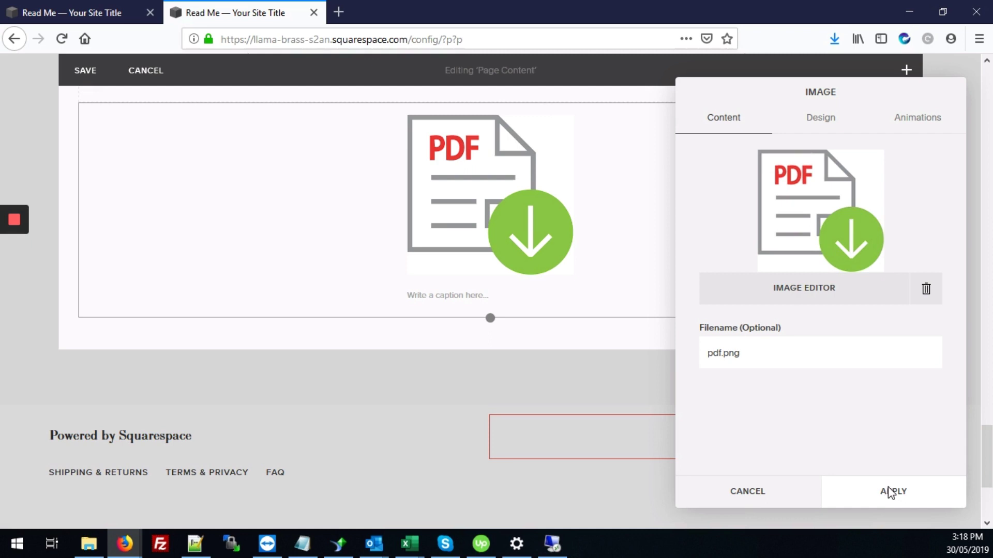
left_click(892, 492)
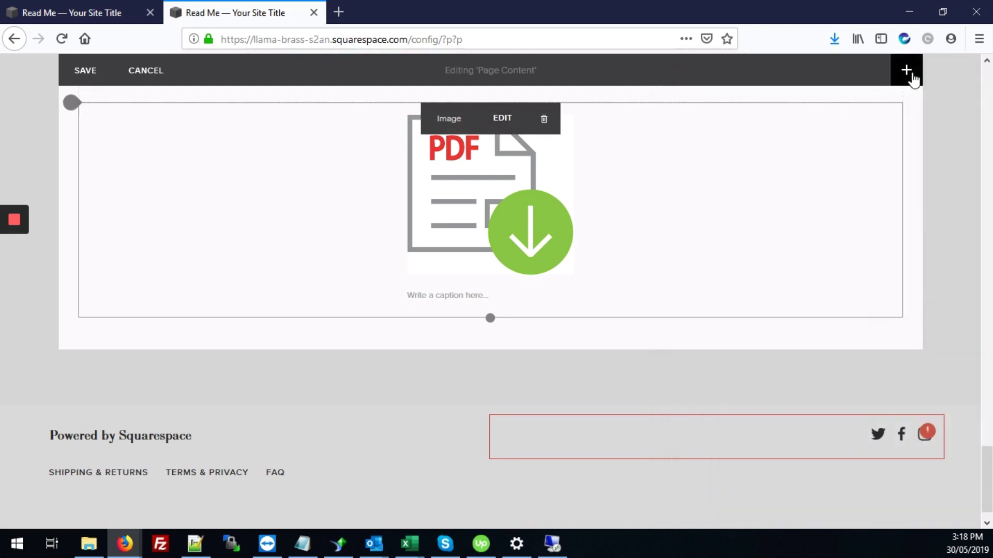
Add a Text block under the PDF icon reading 'Download pdf file'.
left_click(905, 70)
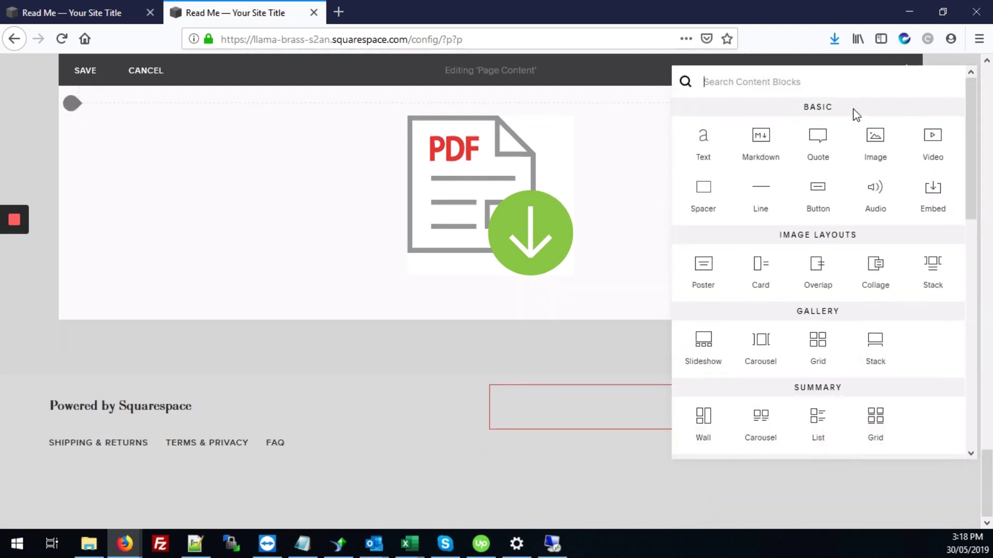
type("tex")
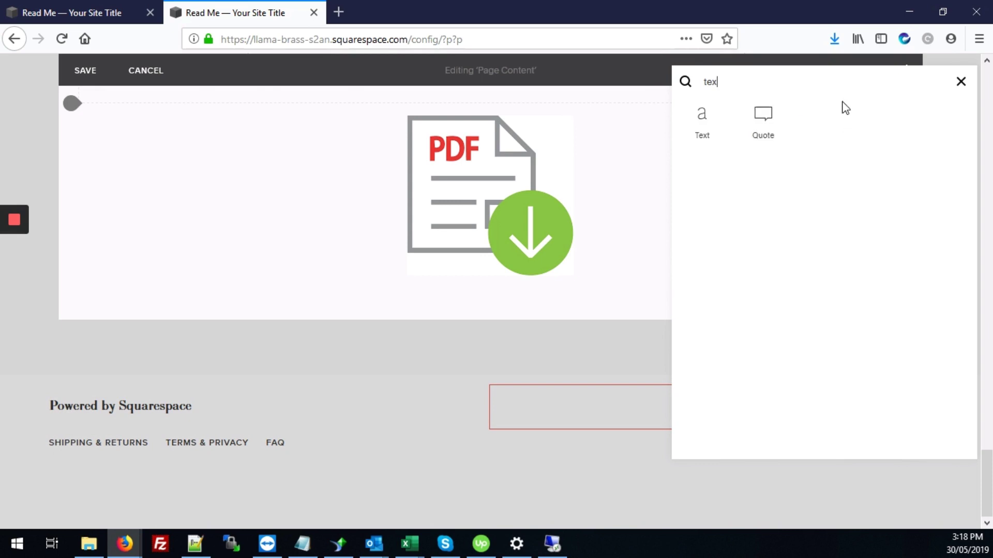
left_click(702, 120)
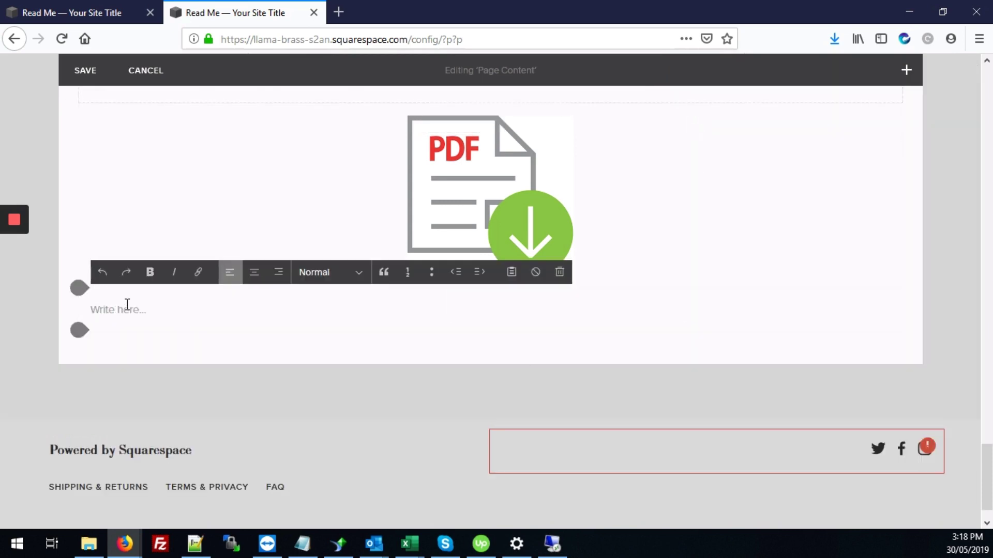
type("Download")
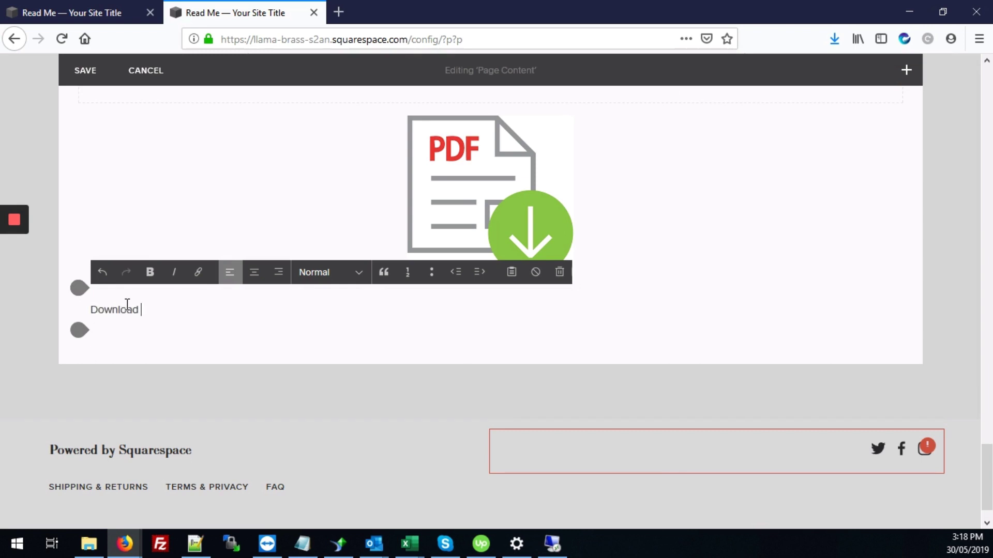
type("pdf file")
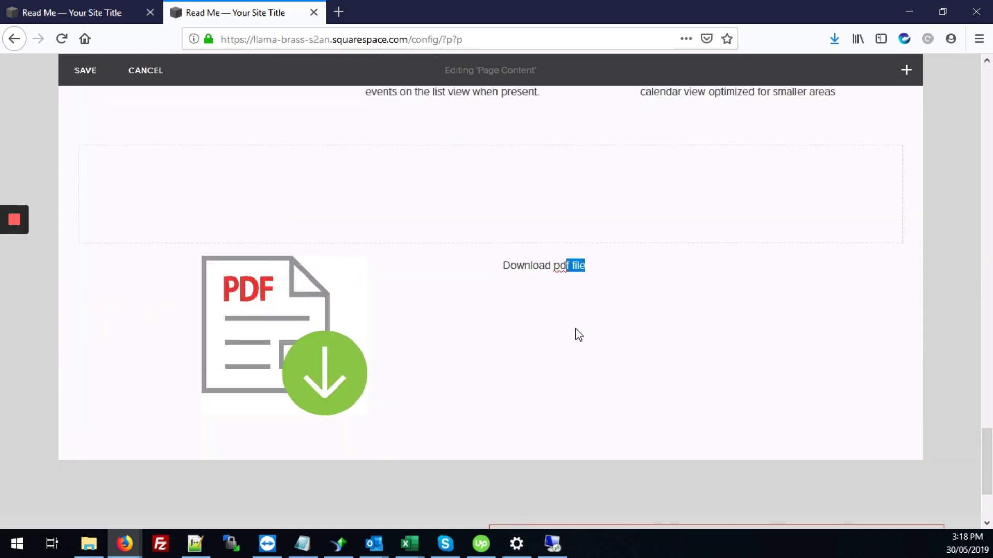
Finish the 'Download pdf file' text beside the icon and deselect the block.
left_click(283, 332)
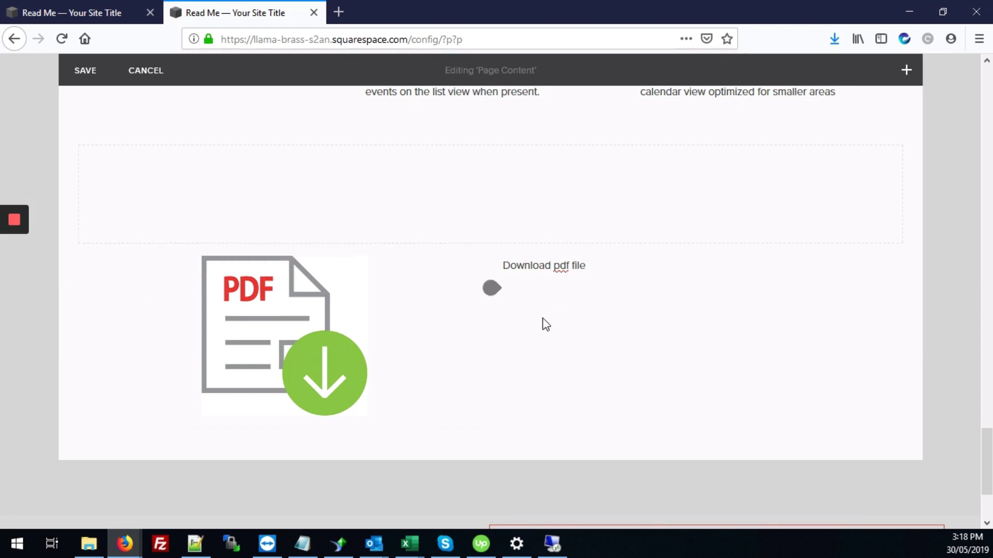
left_click(283, 302)
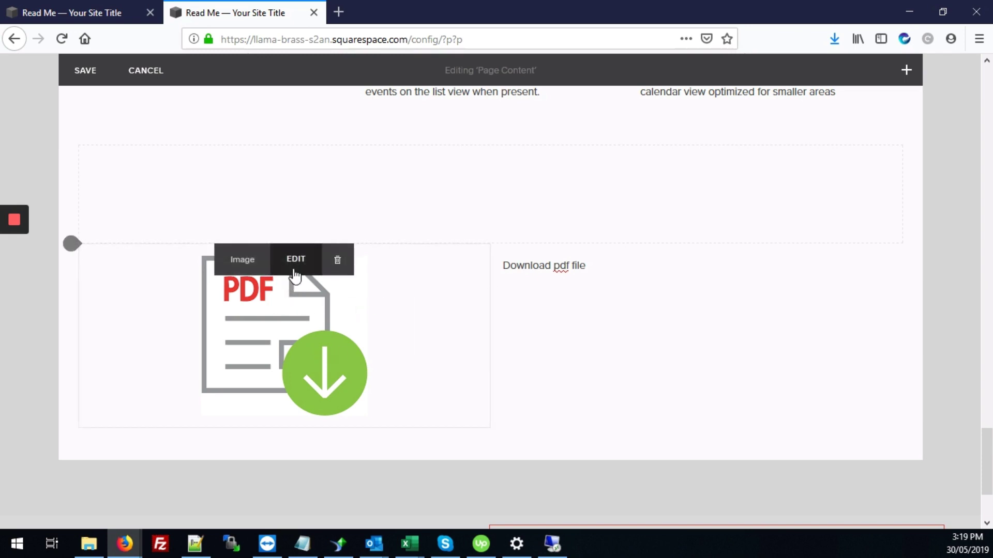
left_click(295, 259)
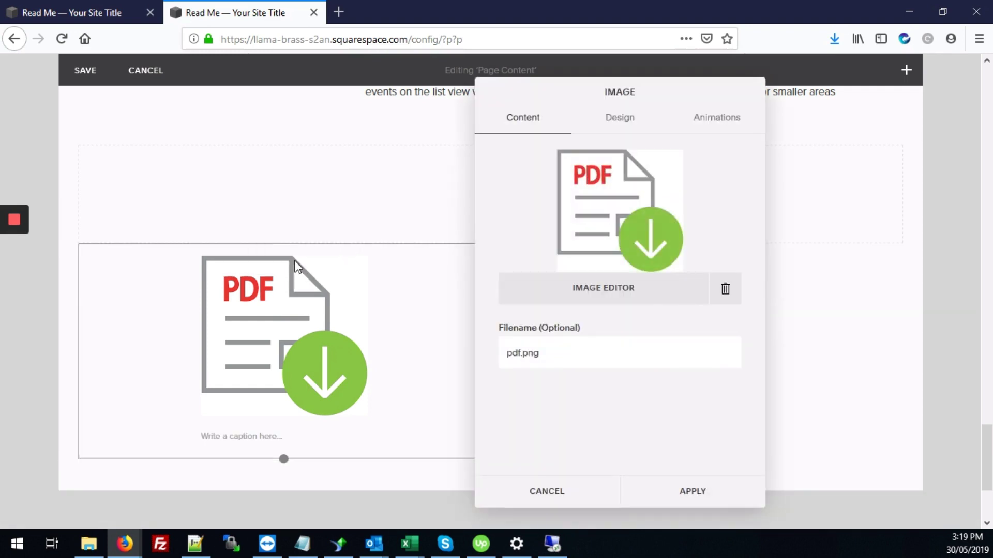
mouse_move(551, 276)
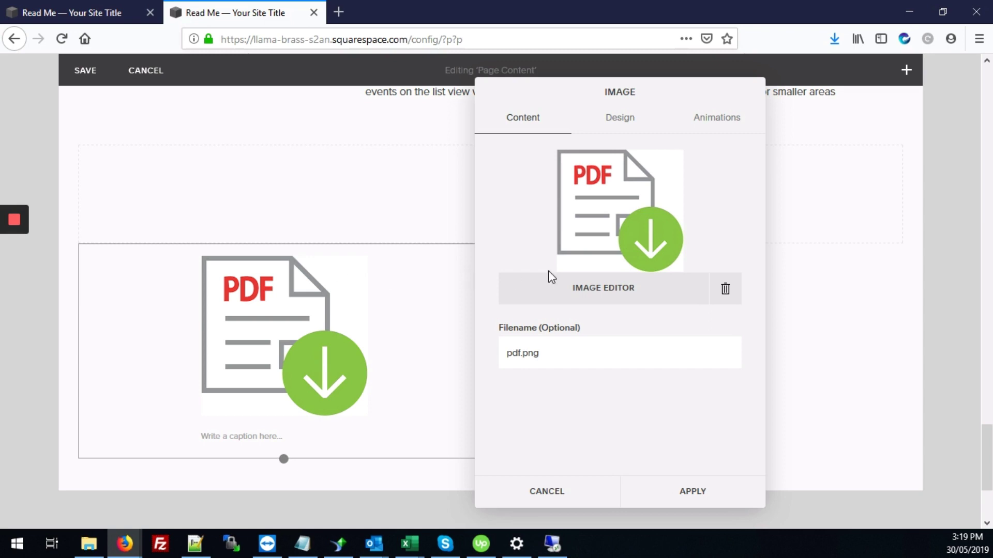
mouse_move(643, 112)
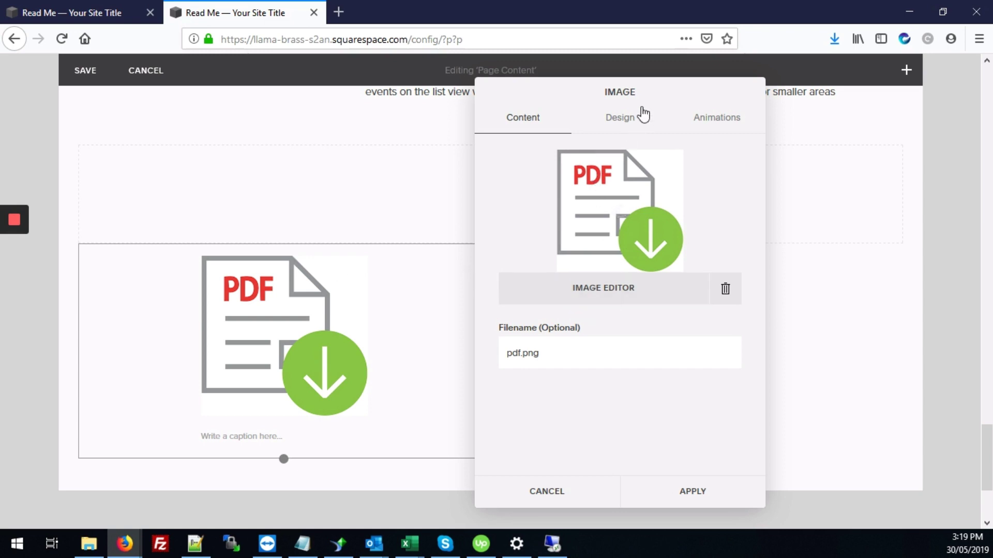
In the PDF icon's Design settings, set the click-through URL to link to a file.
left_click(619, 117)
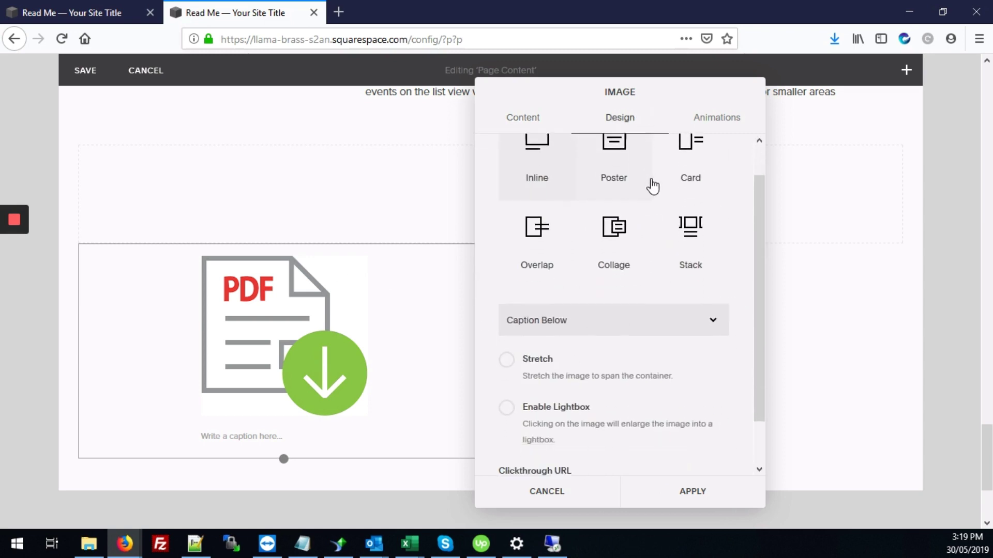
scroll("down", 3)
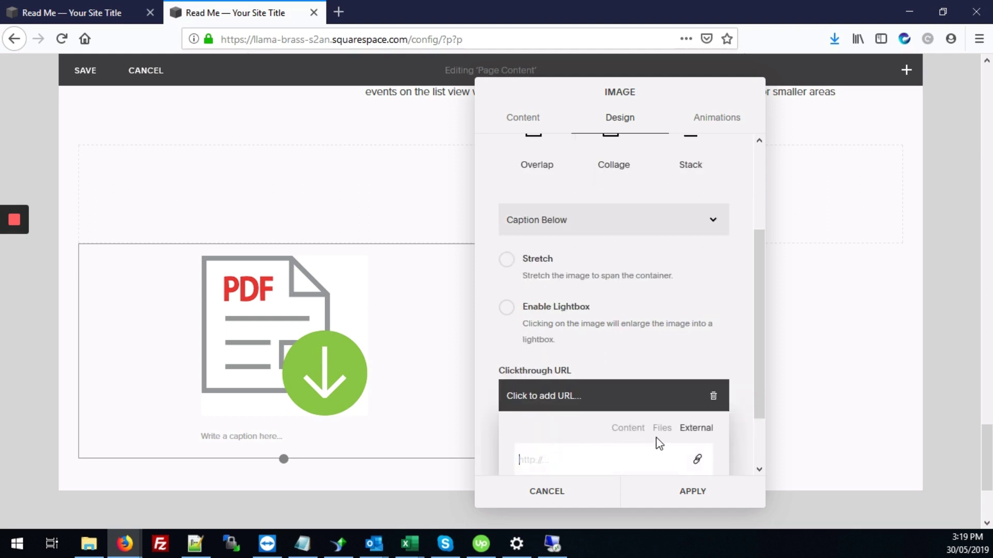
mouse_move(657, 441)
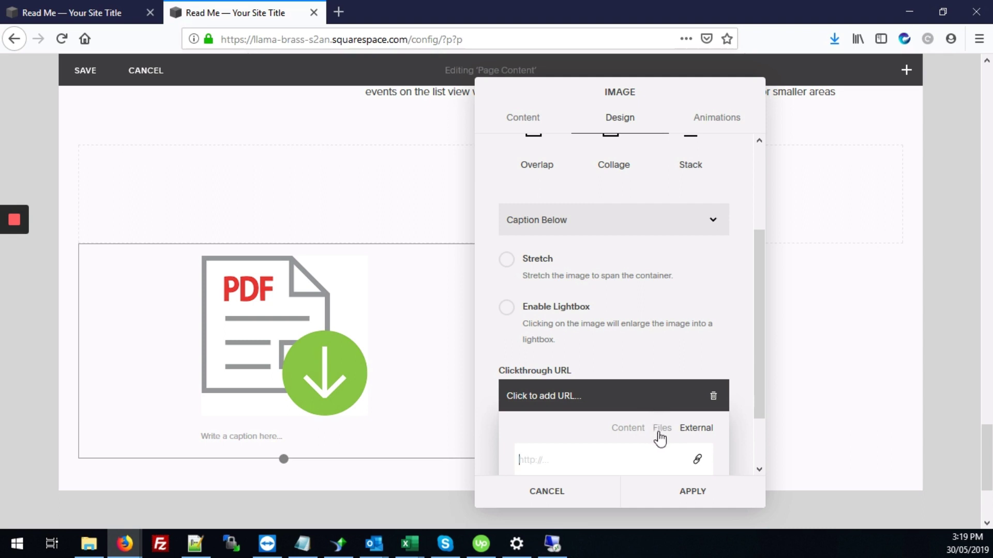
left_click(661, 428)
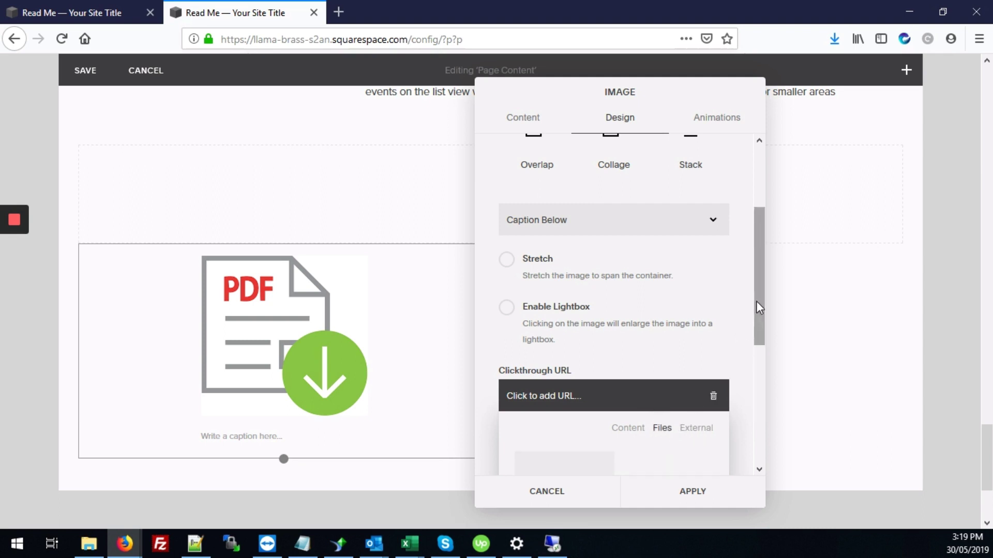
scroll("down", 3)
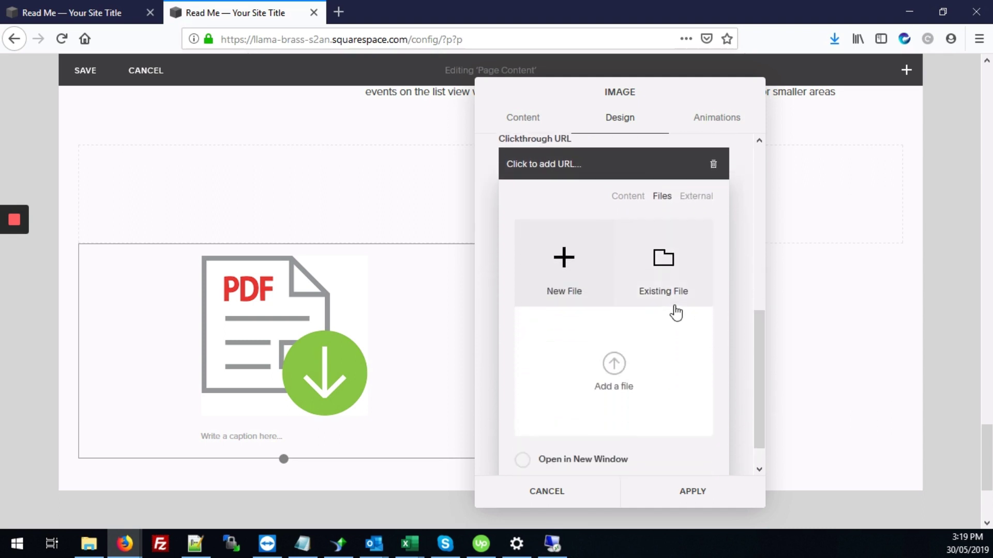
mouse_move(623, 377)
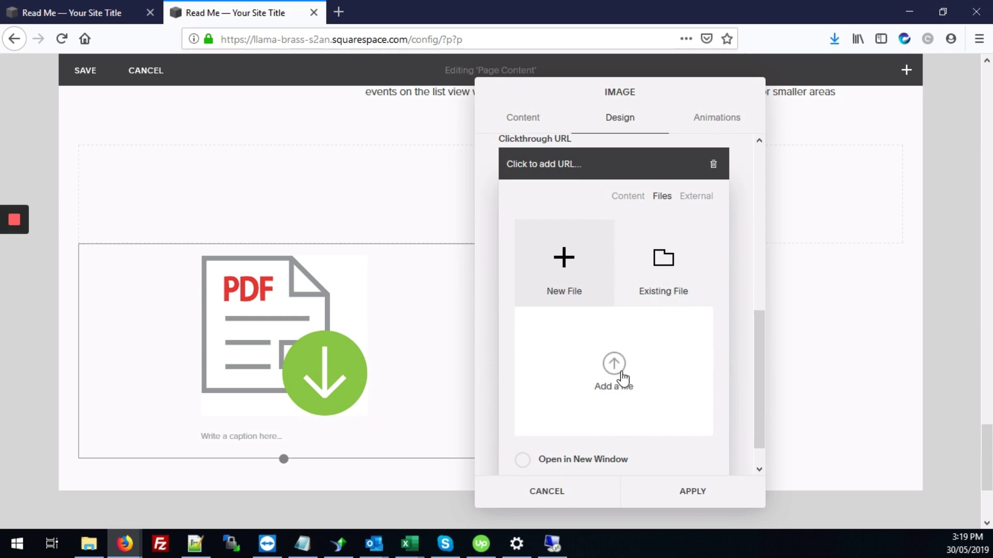
Upload Document.pdf from Downloads > del as the icon's link target.
left_click(613, 371)
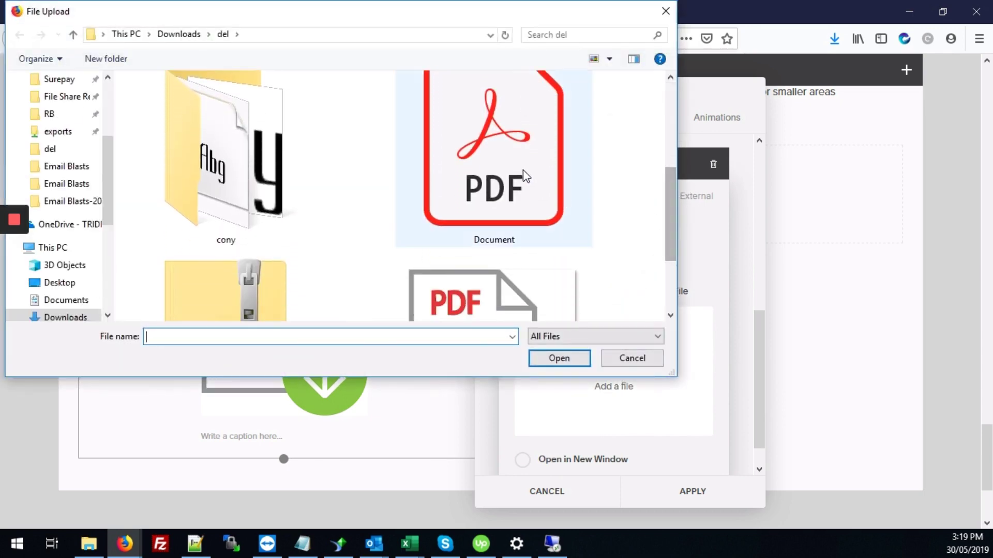
left_click(631, 358)
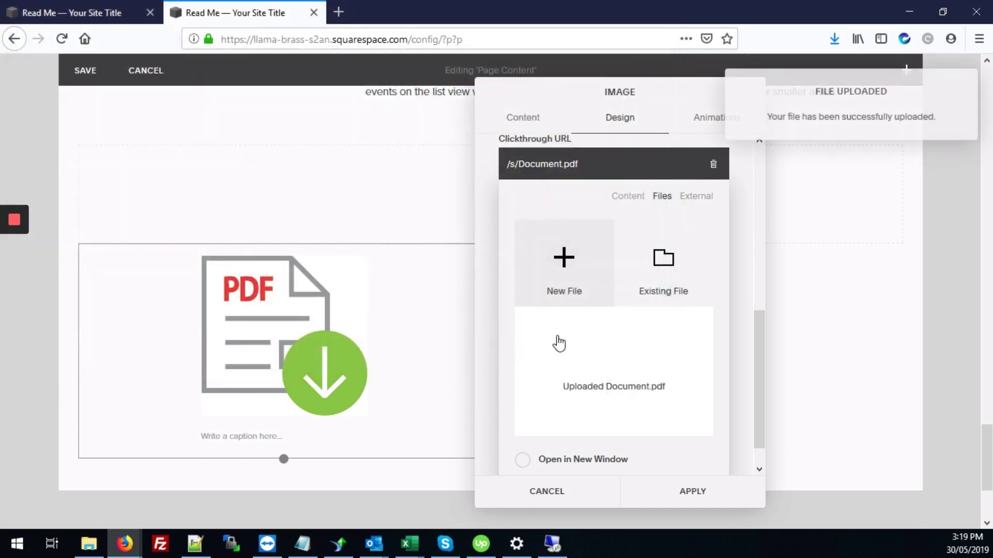
Choose Document.pdf as existing file, enable Open in New Window, and apply.
left_click(663, 263)
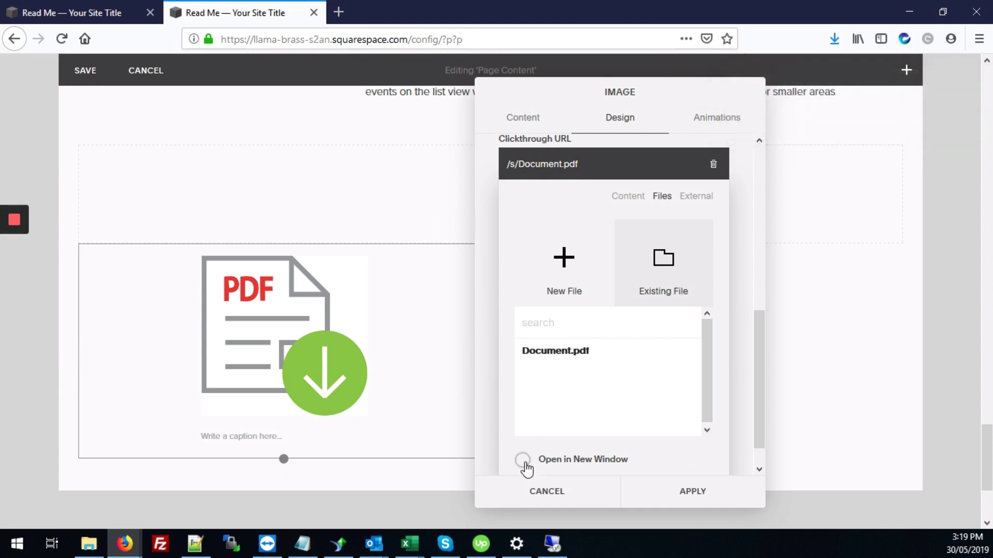
left_click(522, 459)
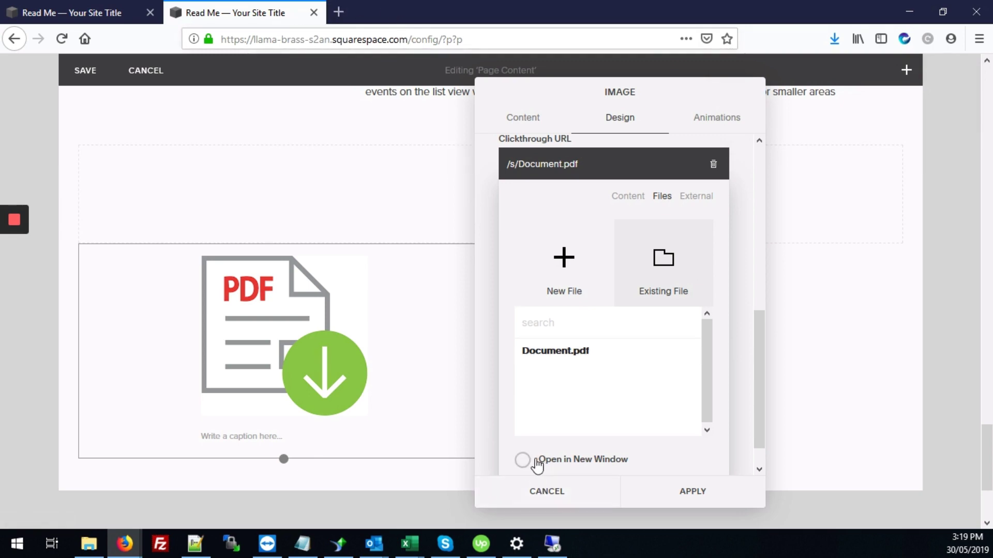
left_click(522, 459)
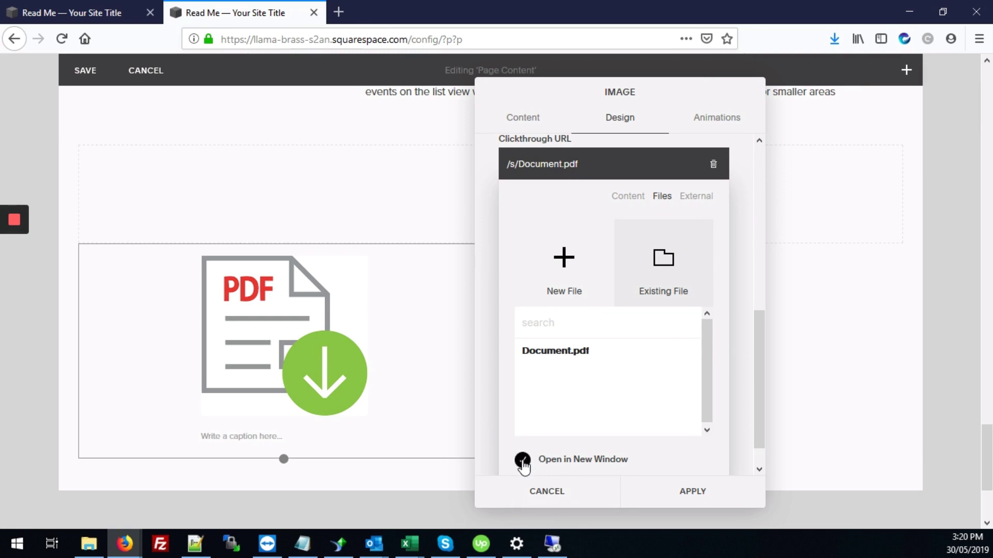
left_click(522, 460)
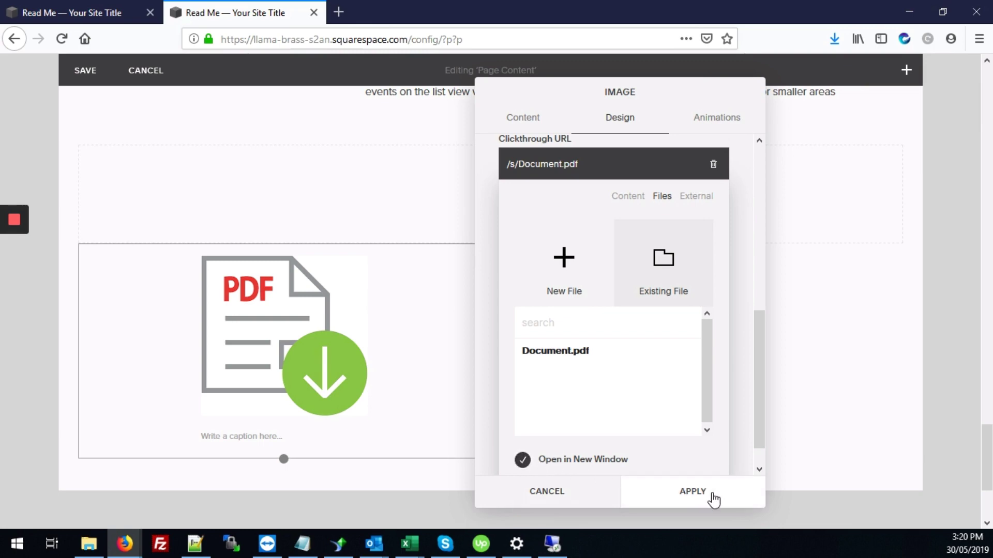
left_click(691, 491)
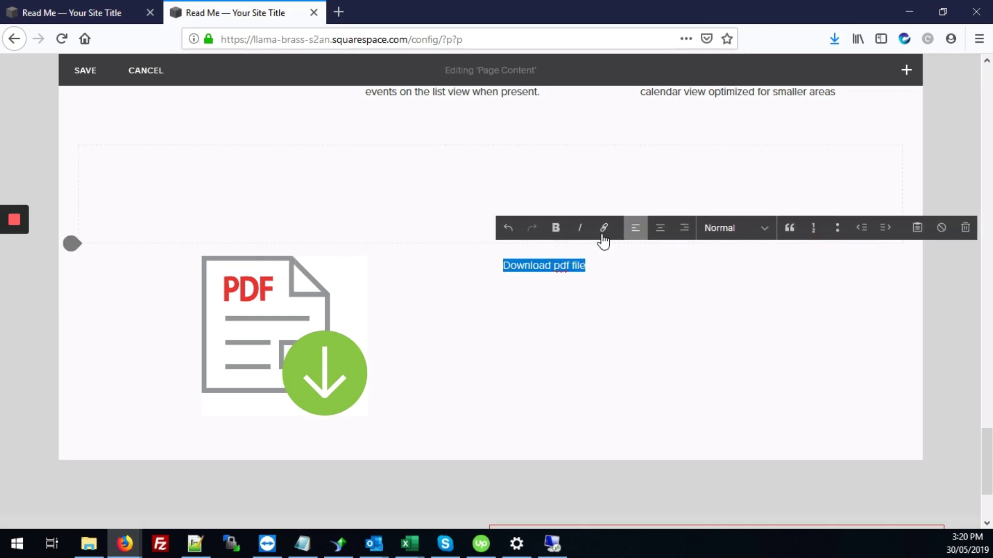
Link the selected text to Document.pdf from Files, opening in a new window.
left_click(603, 229)
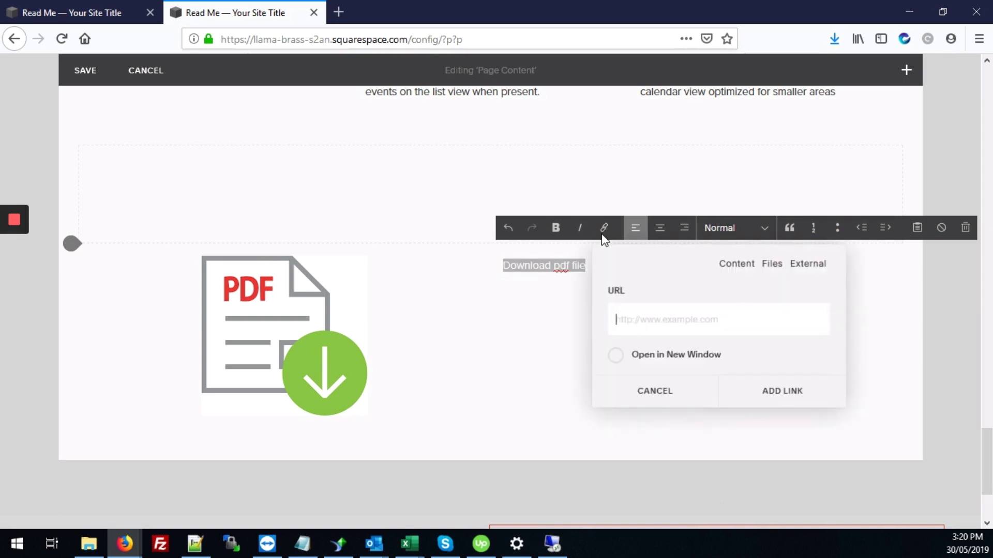
mouse_move(699, 284)
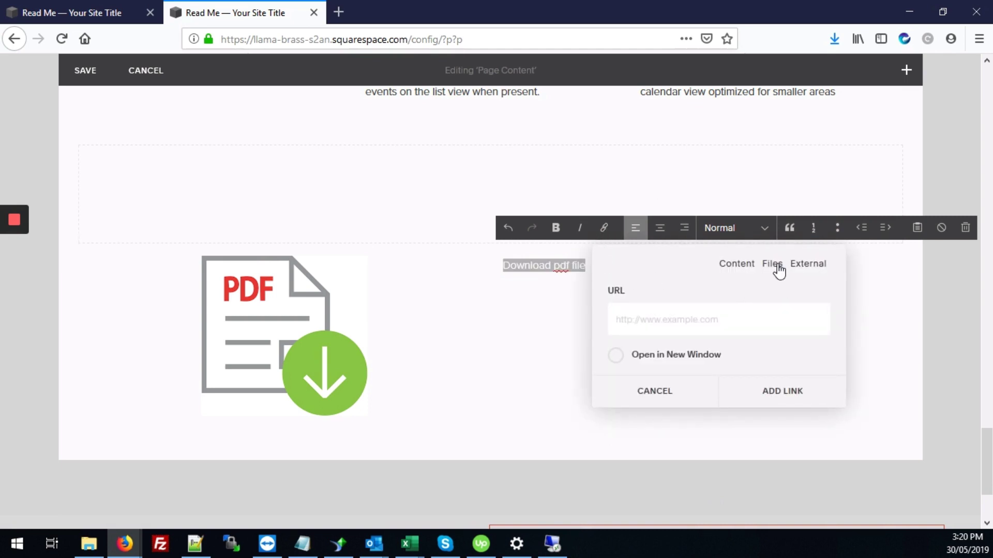
left_click(771, 263)
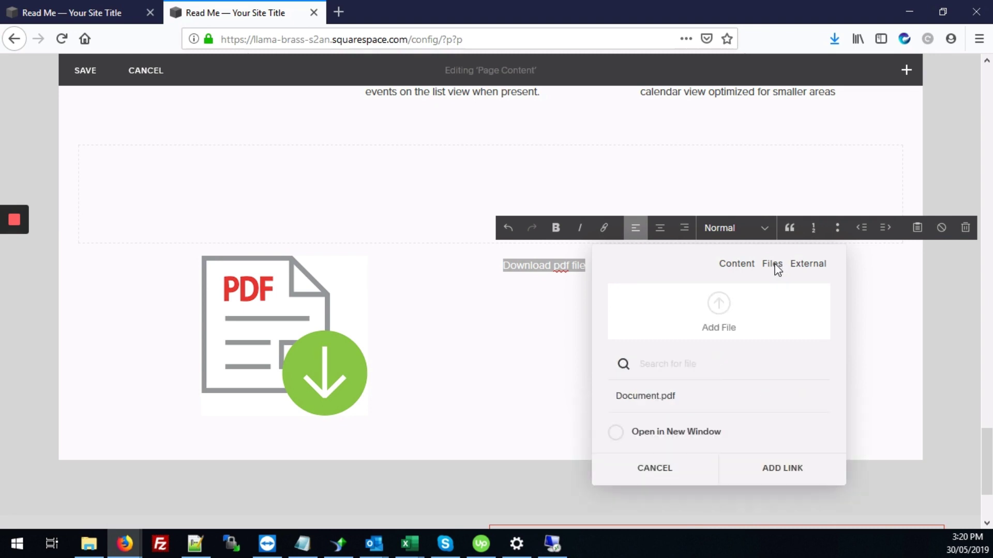
mouse_move(655, 399)
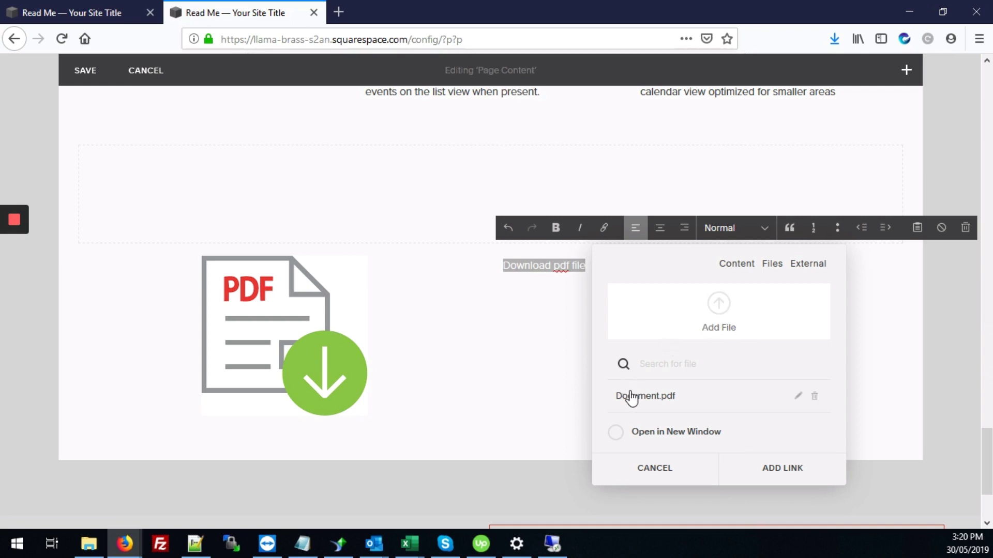
mouse_move(640, 412)
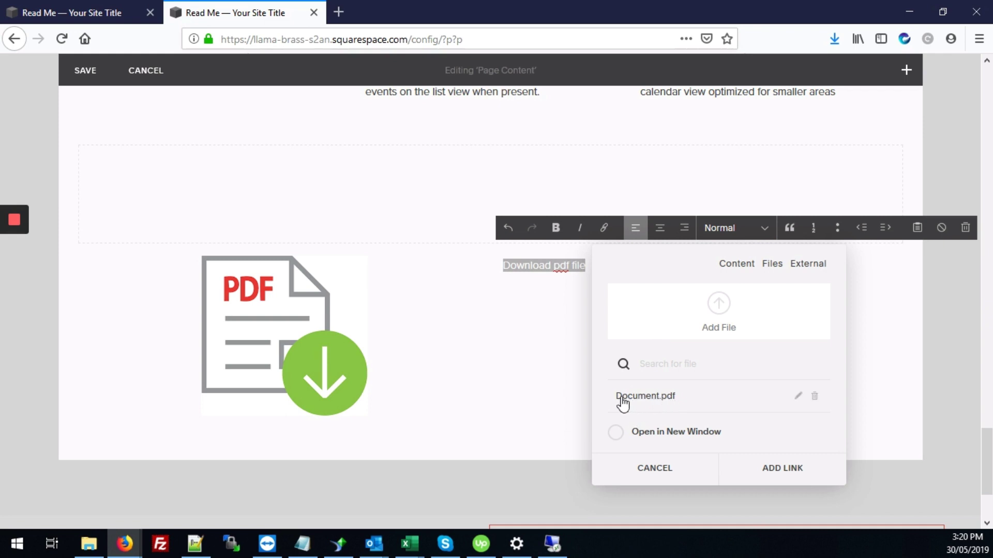
mouse_move(311, 380)
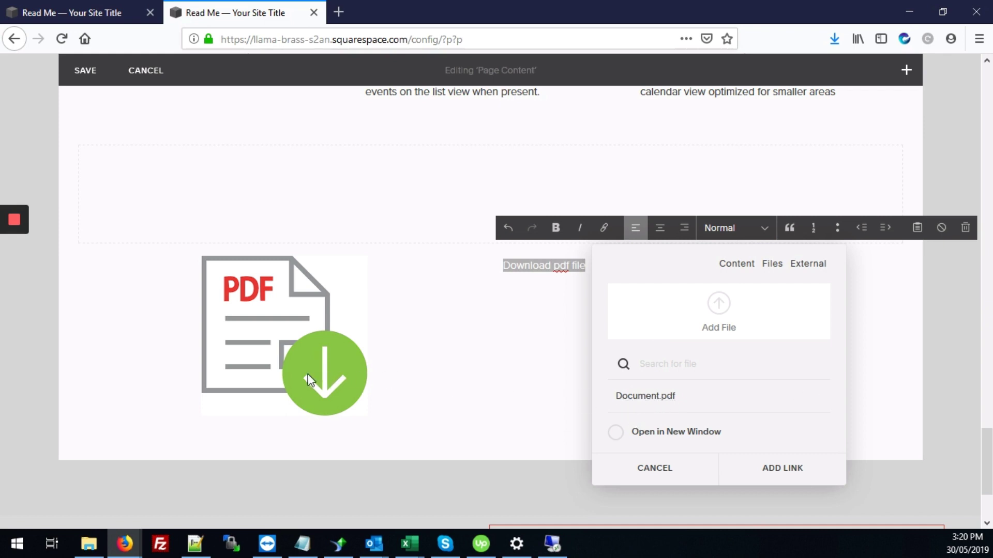
left_click(645, 396)
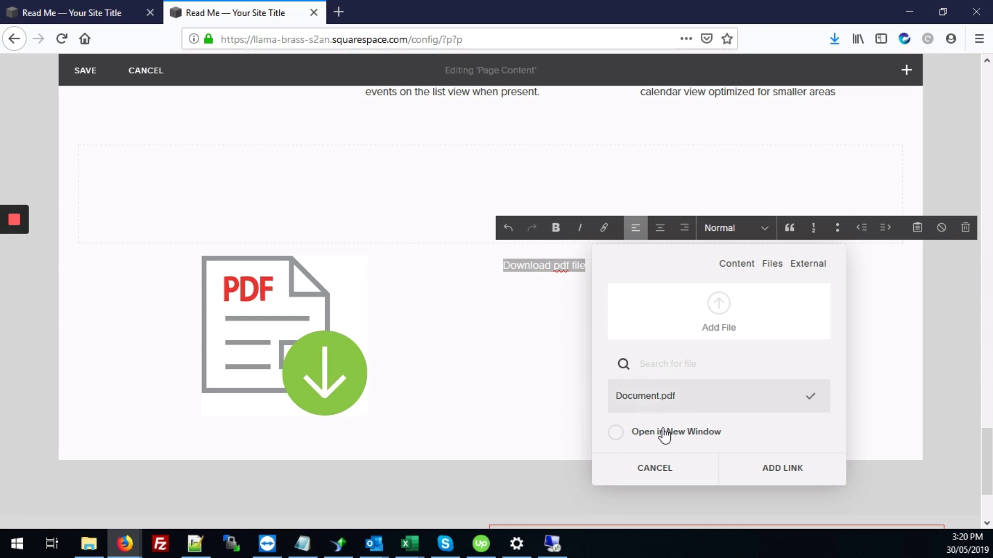
left_click(614, 432)
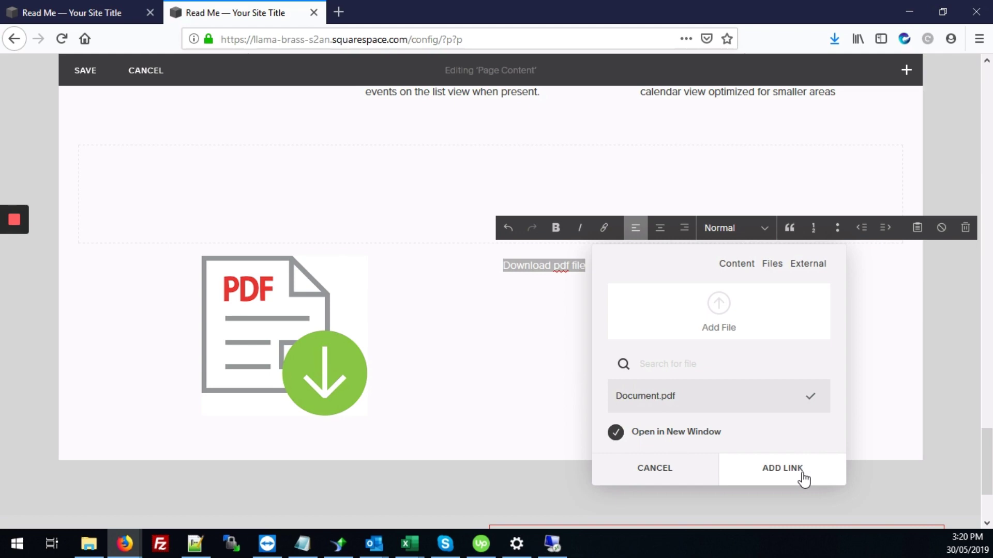
left_click(781, 468)
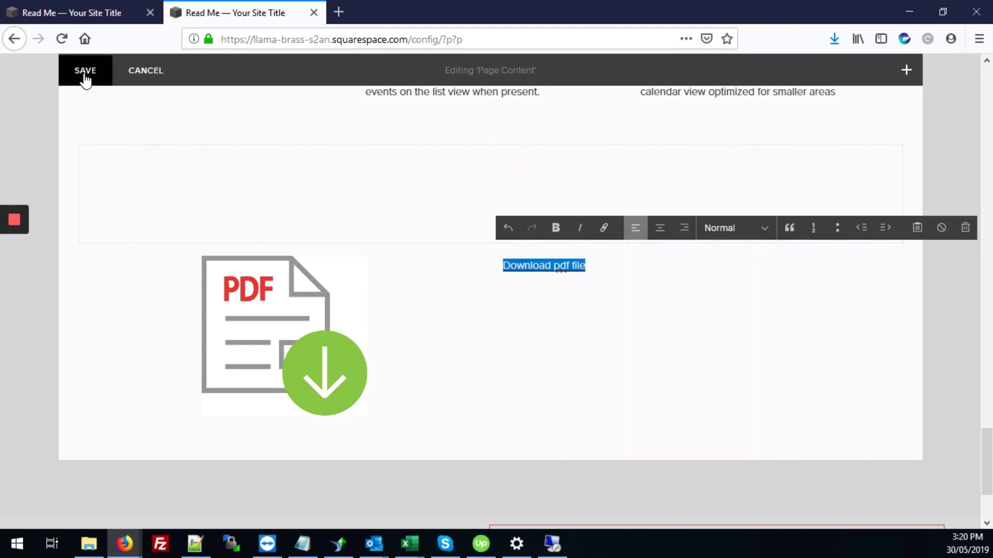
Save the Read Me page edits and leave the editor.
left_click(85, 70)
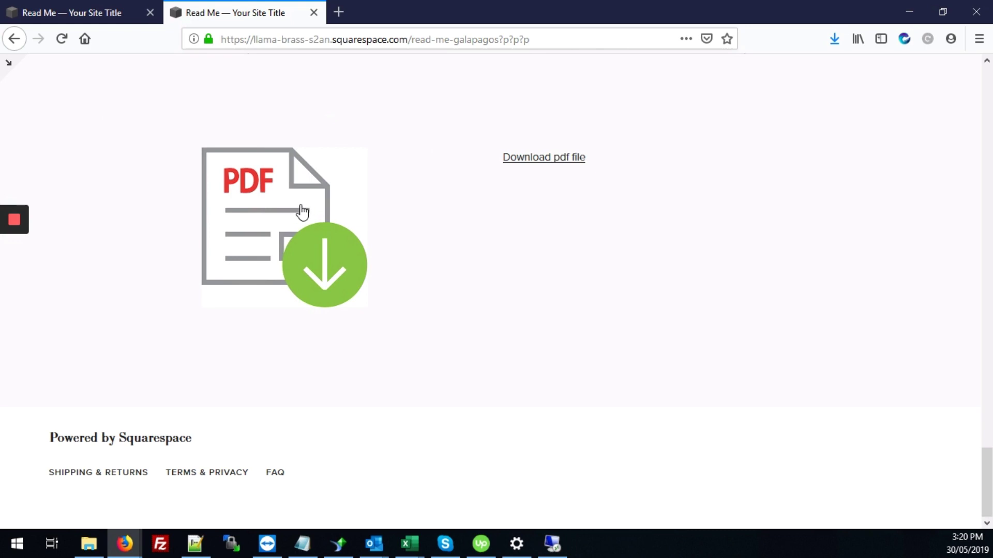
Test the PDF icon link, opening Document.pdf in a new tab.
left_click(542, 157)
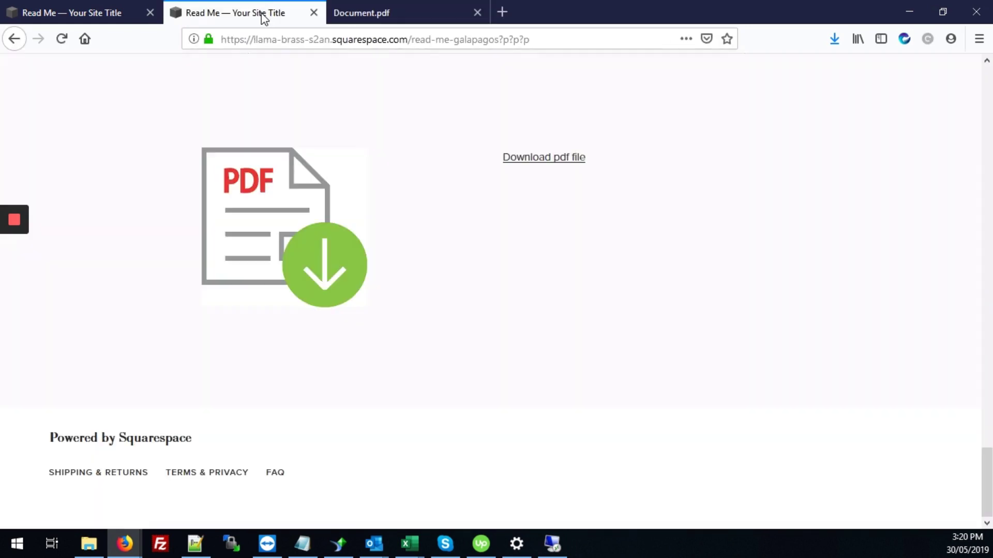